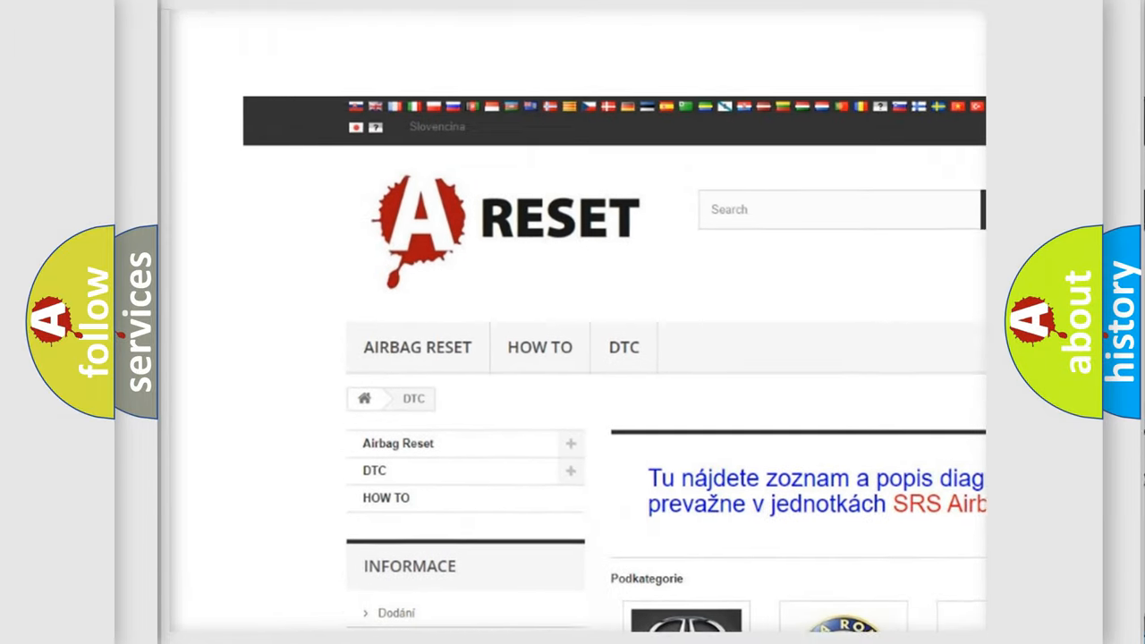
scroll(down, 3)
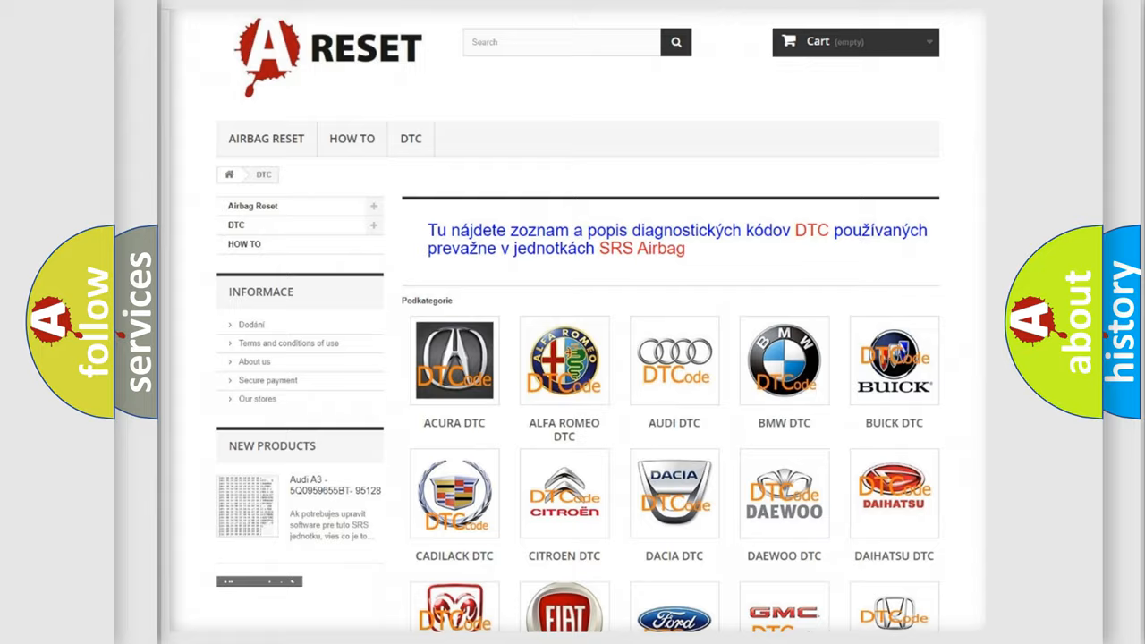
scroll(down, 3)
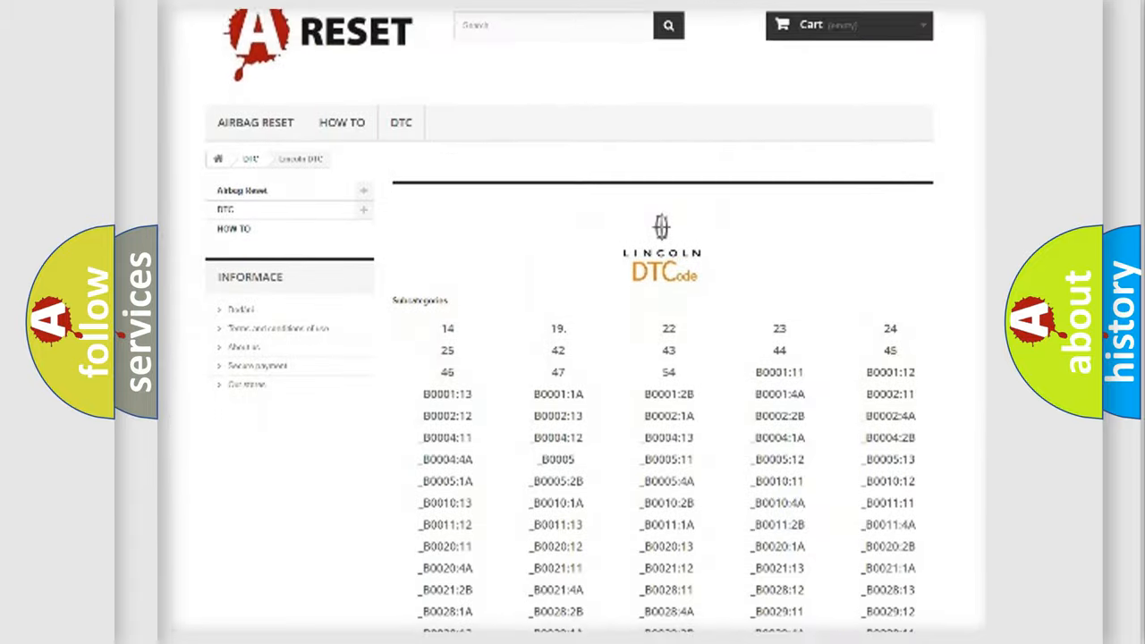
scroll(down, 3)
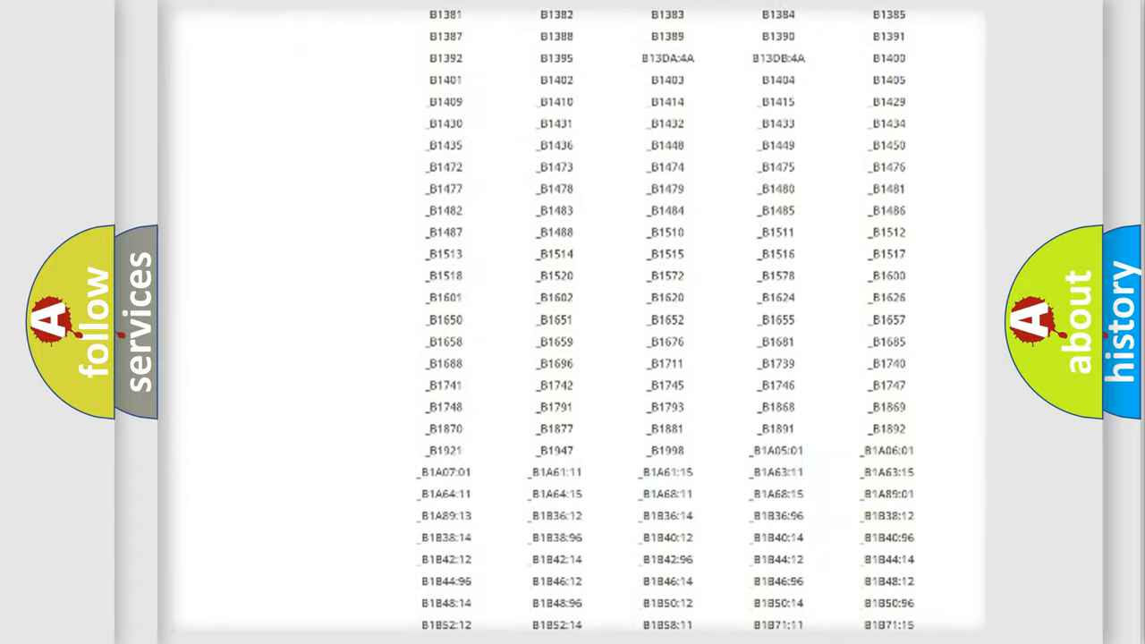